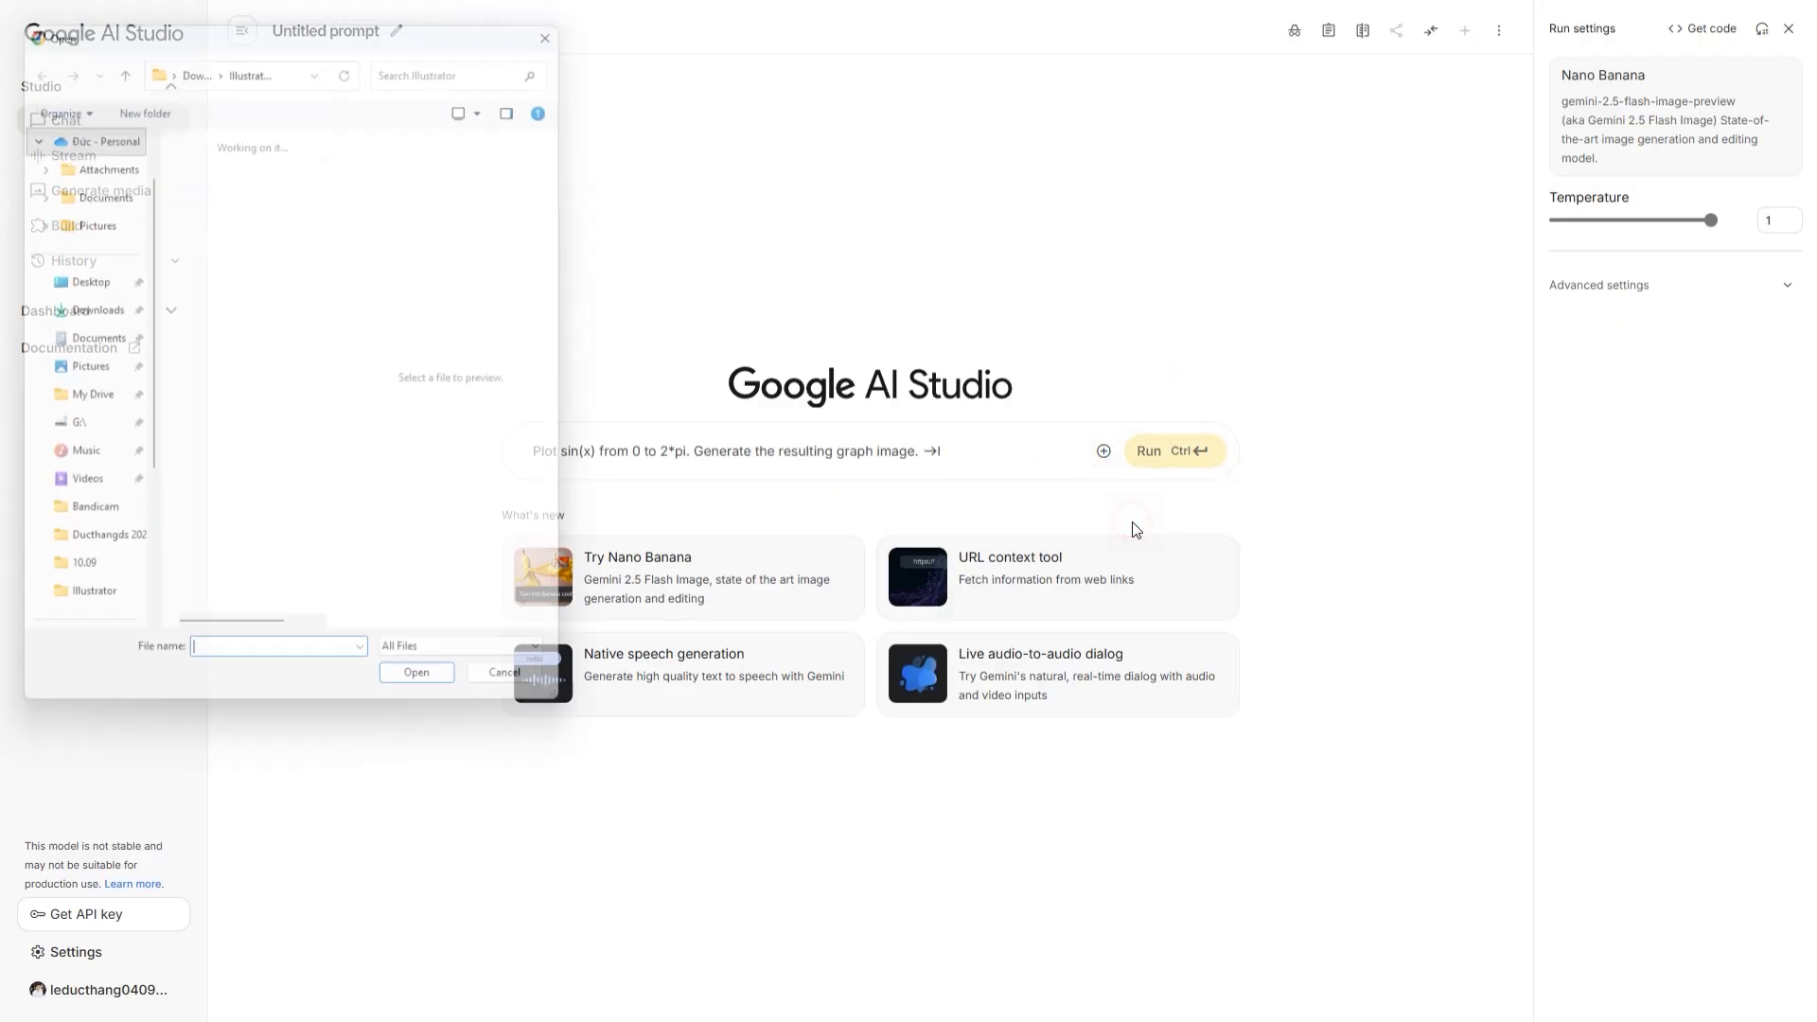
Step: Attach the short-haired woman's portrait photo from the Illustrator folder to the prompt
left_click(266, 278)
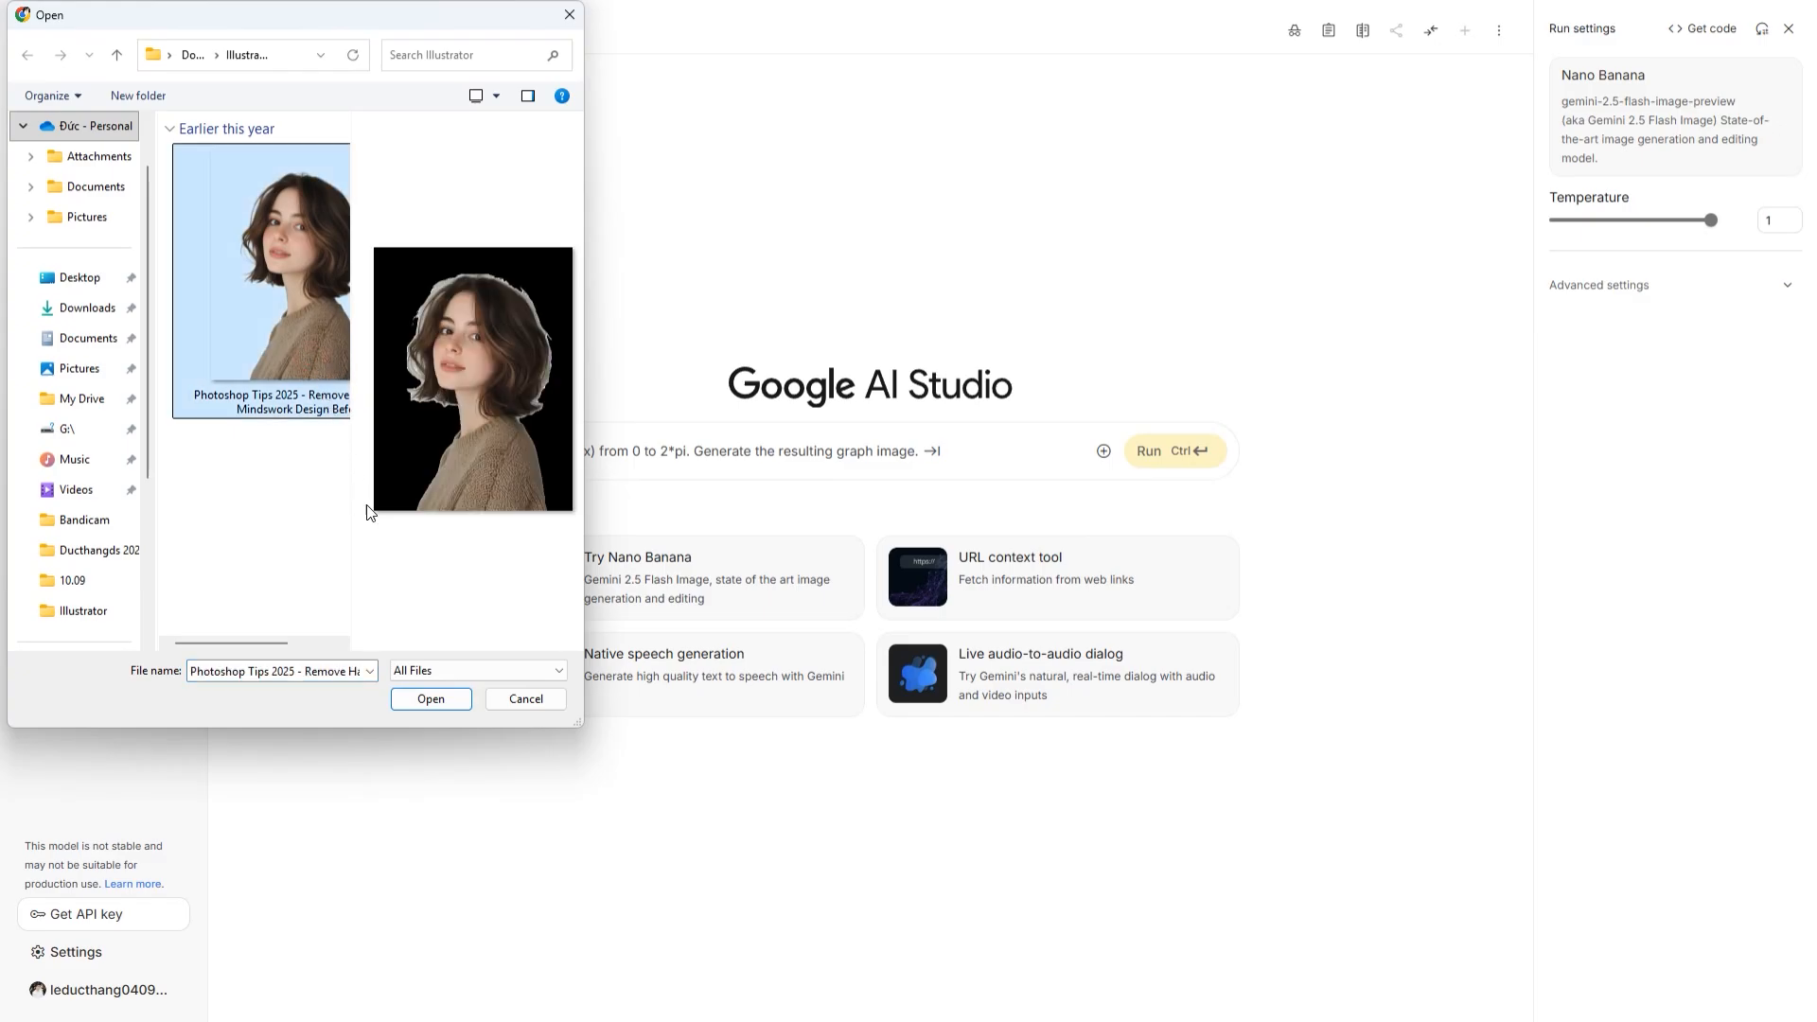
left_click(430, 699)
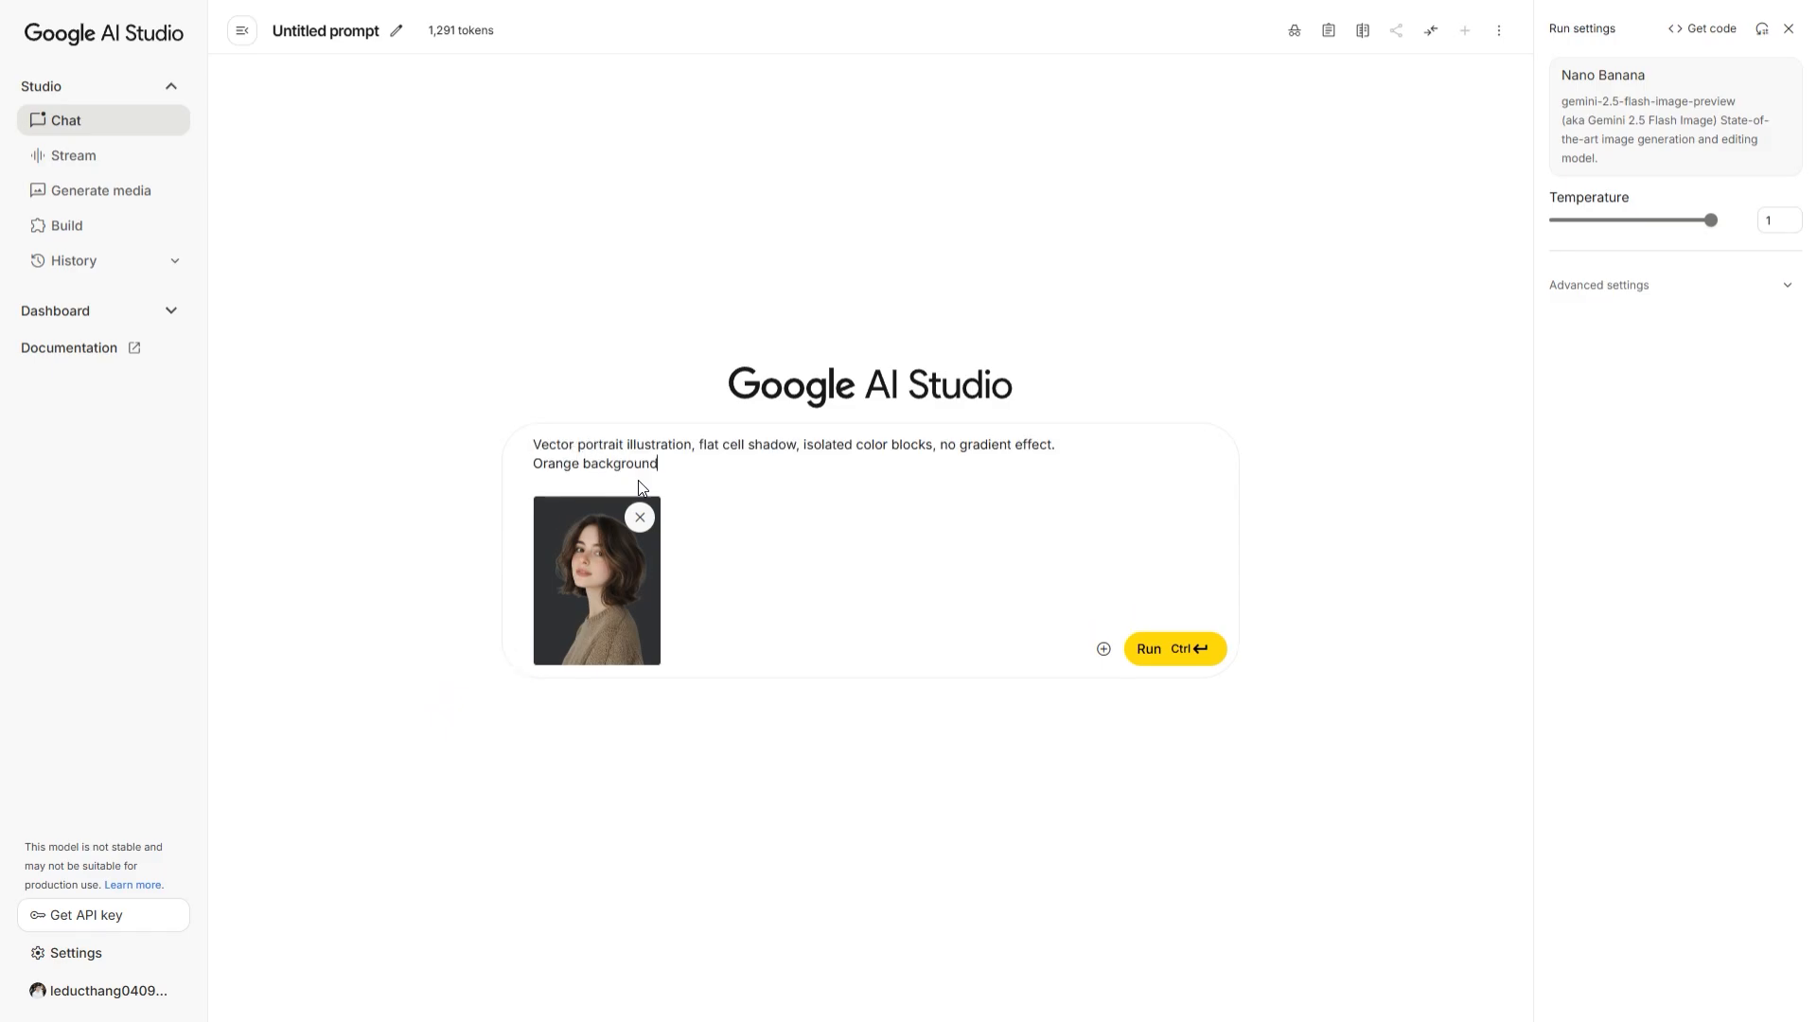
Step: Run the flat vector portrait prompt with orange background on the attached photo
left_click(1171, 647)
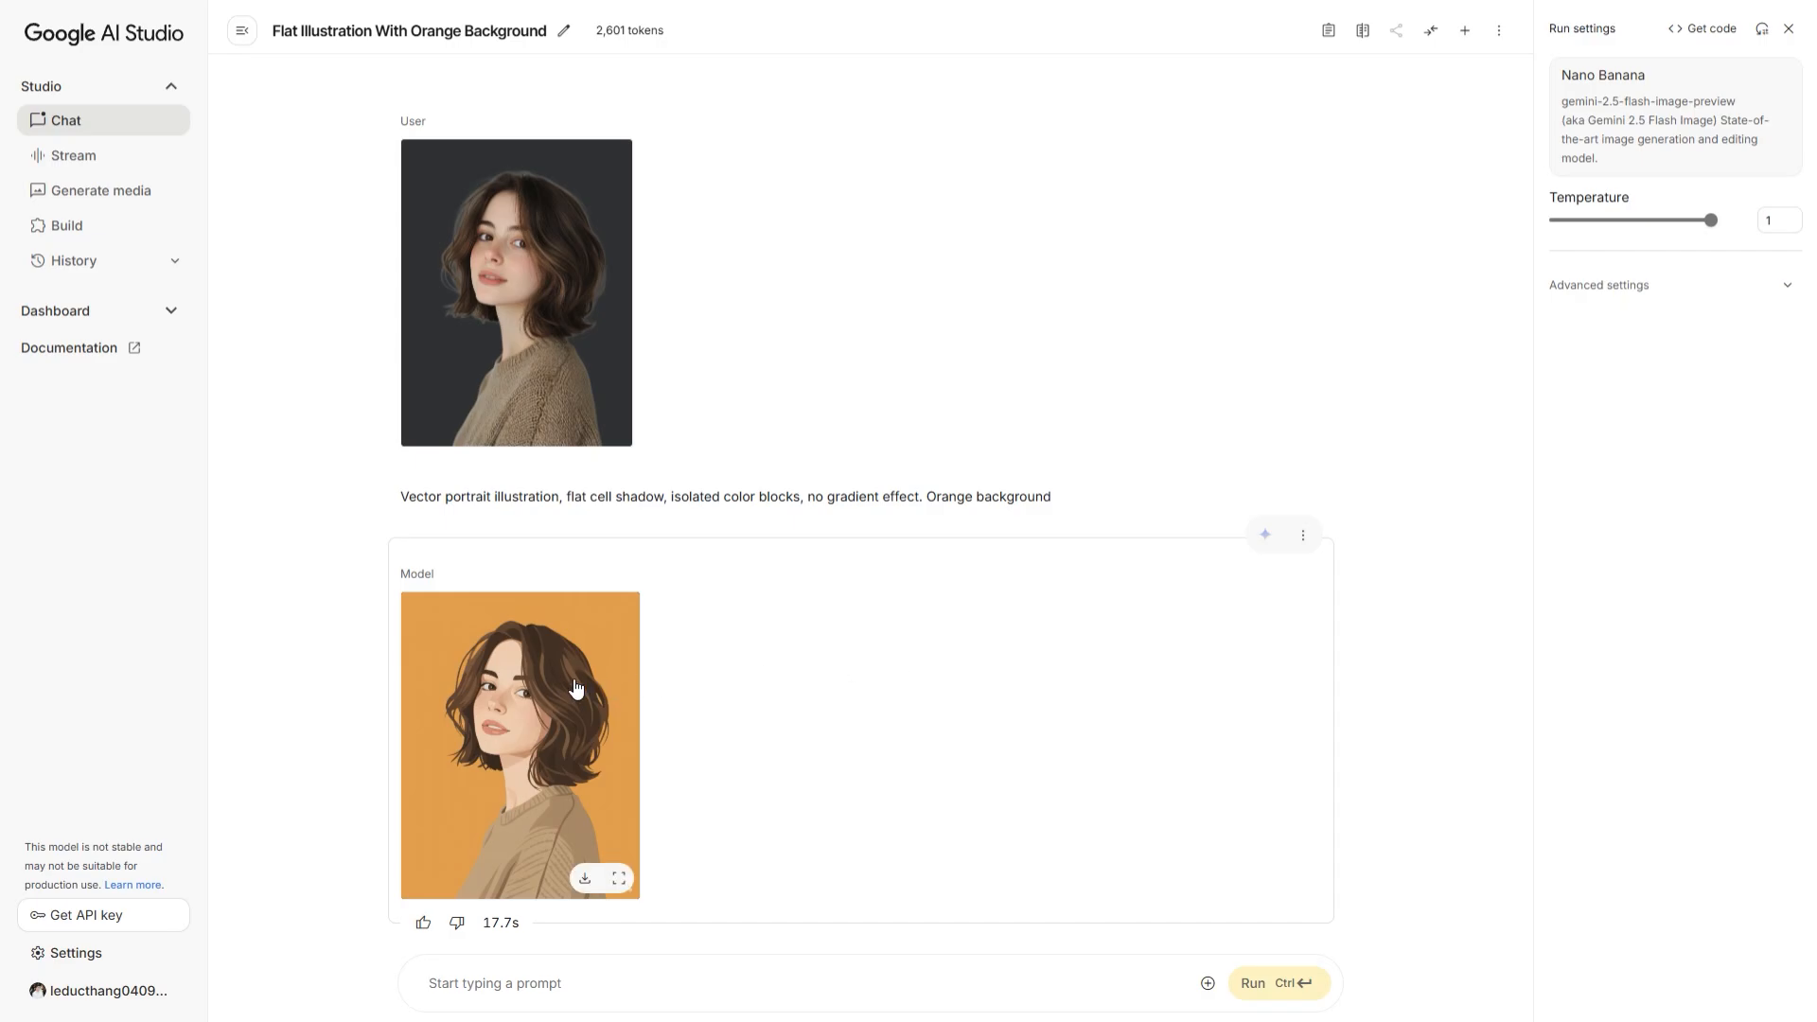
Step: Save the generated orange-background portrait to disk via Save image as
right_click(573, 678)
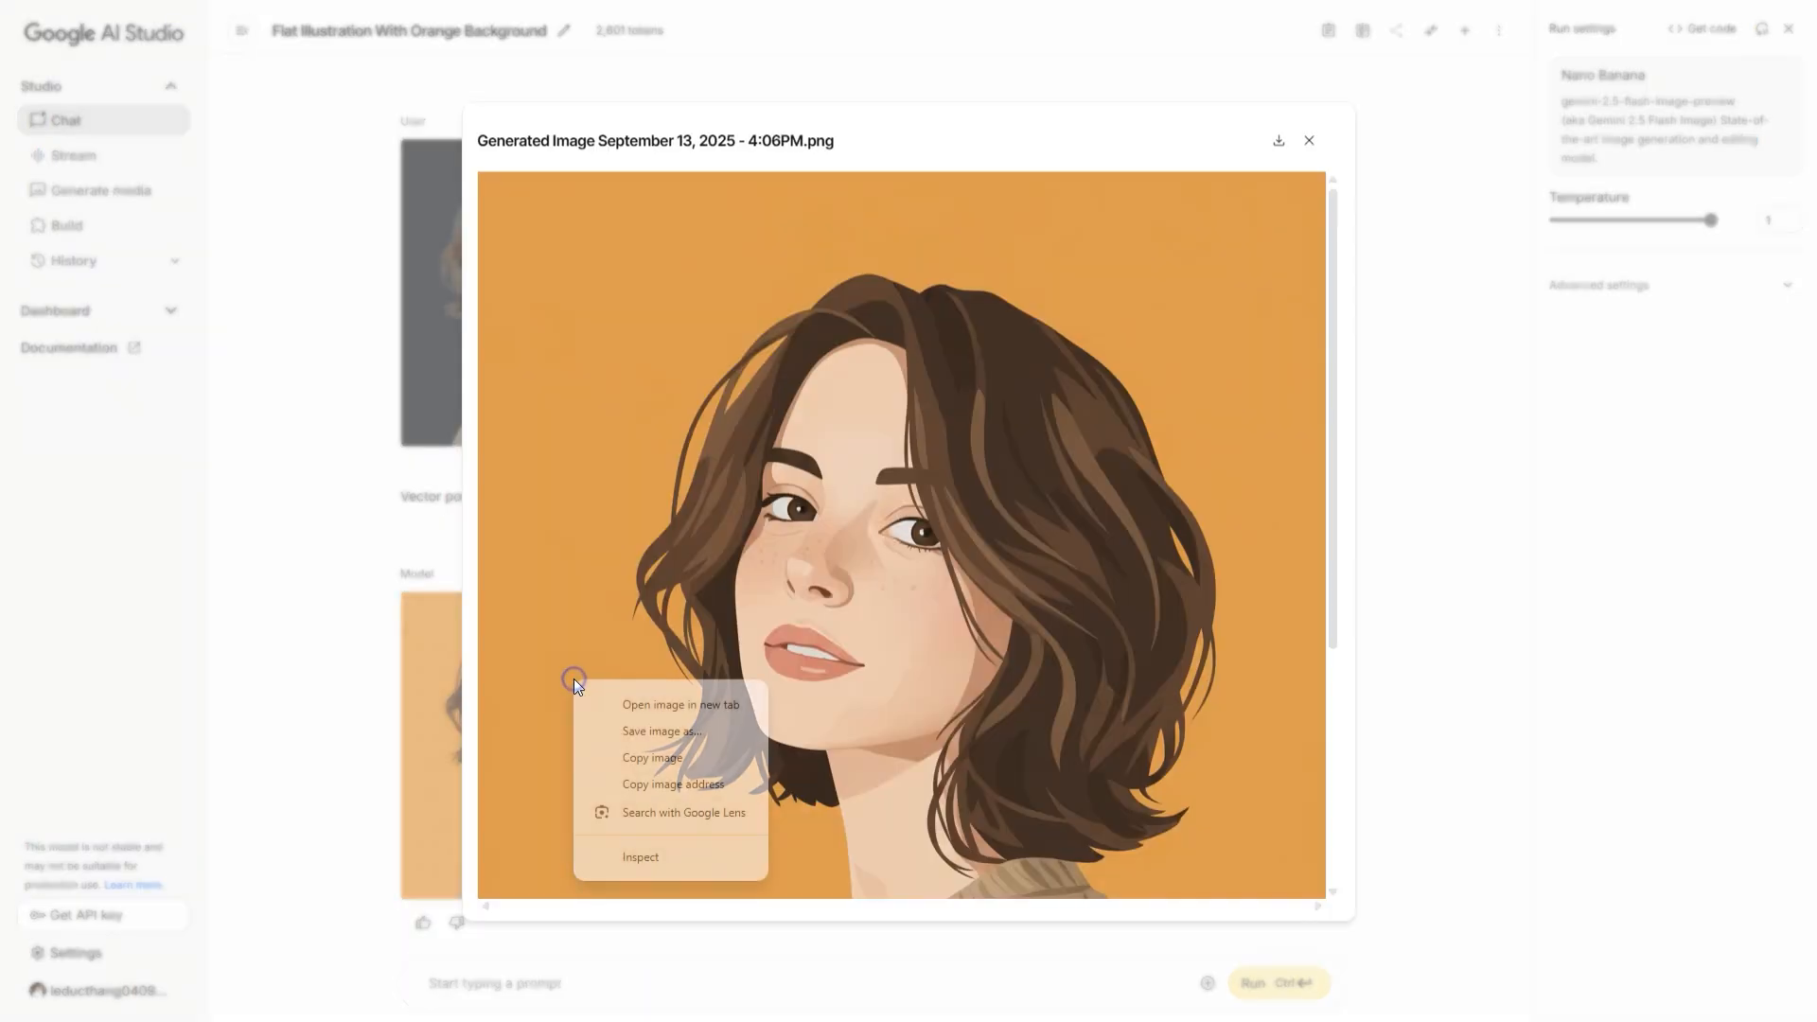
left_click(651, 758)
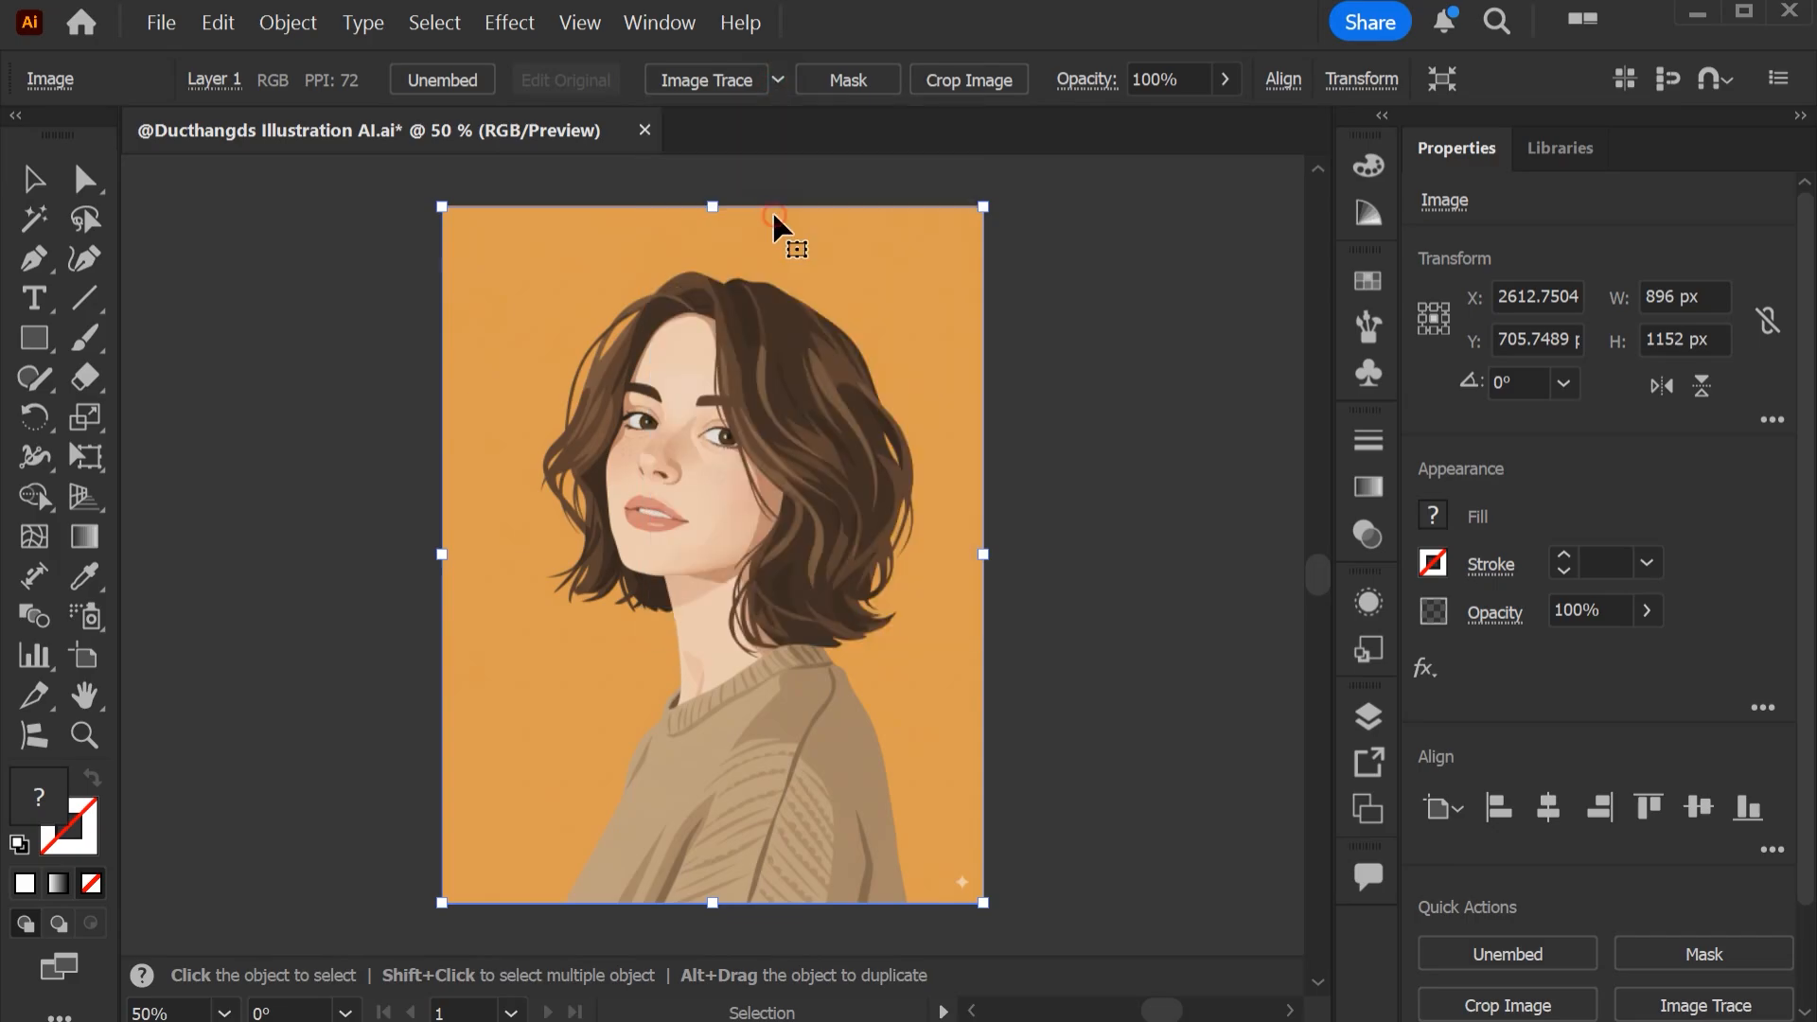
Step: Image Trace the placed portrait with High Fidelity Photo, expand it, and deselect
left_click(703, 79)
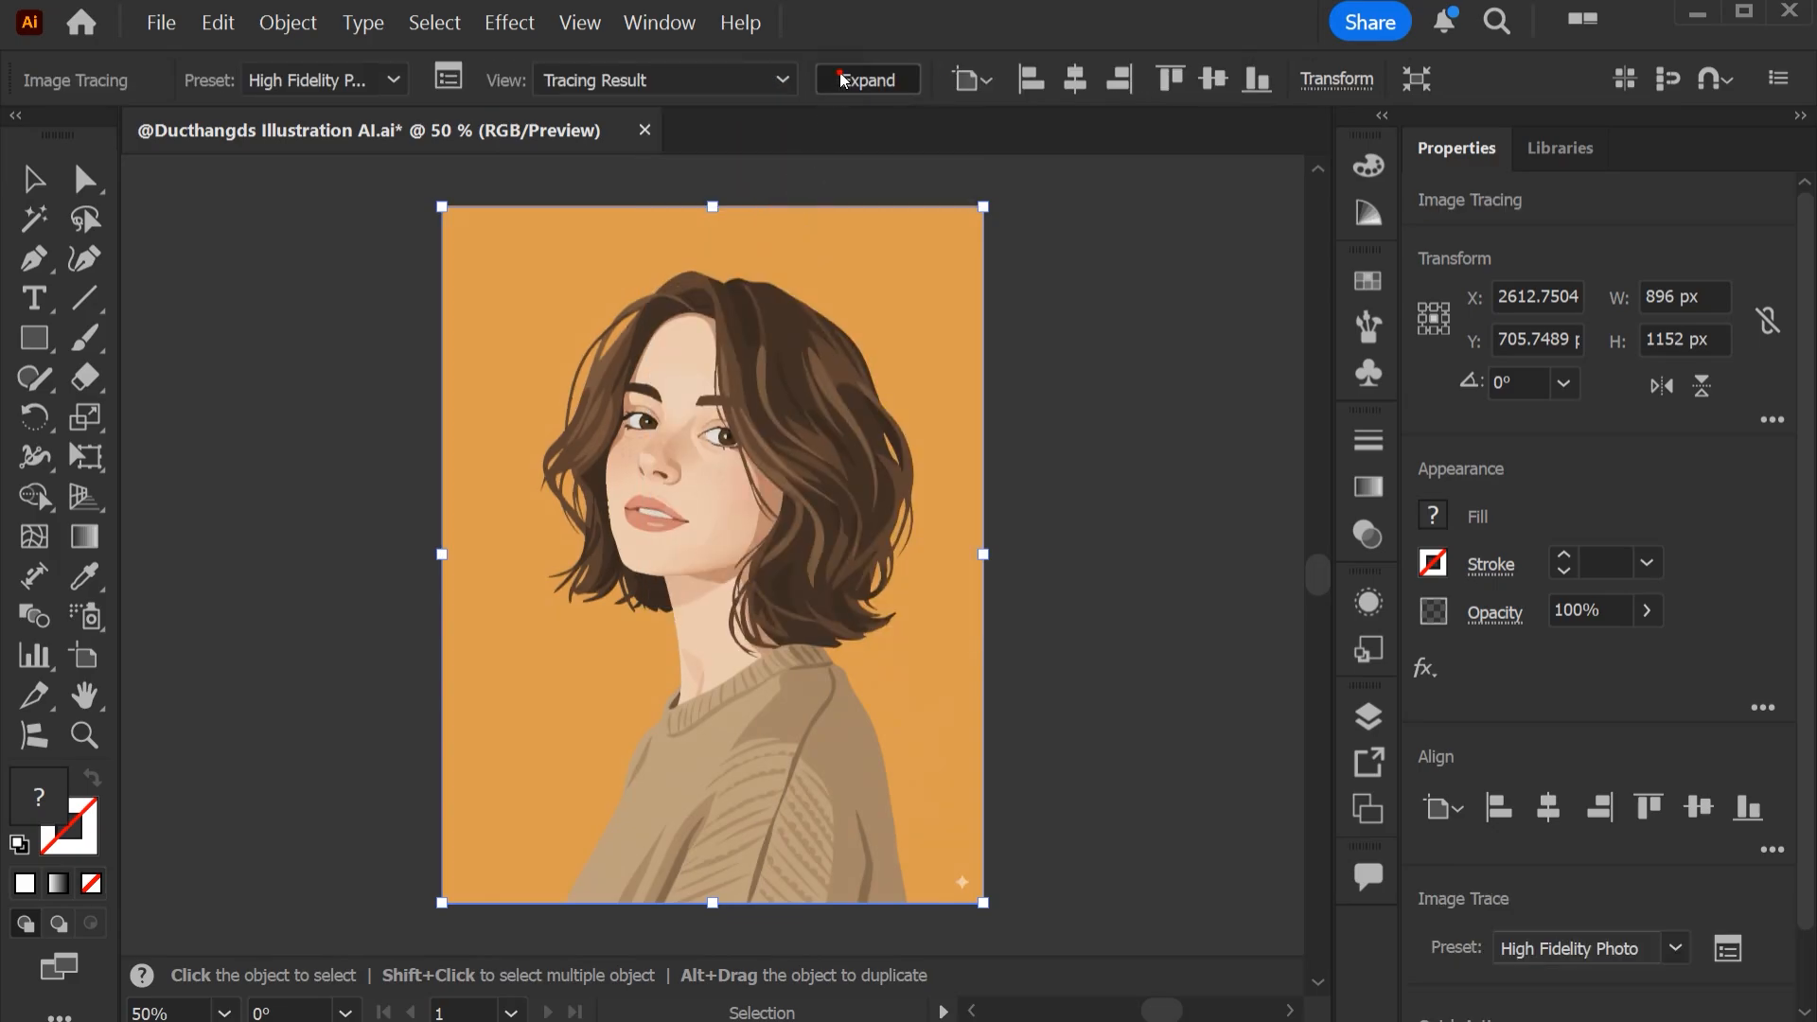
left_click(867, 79)
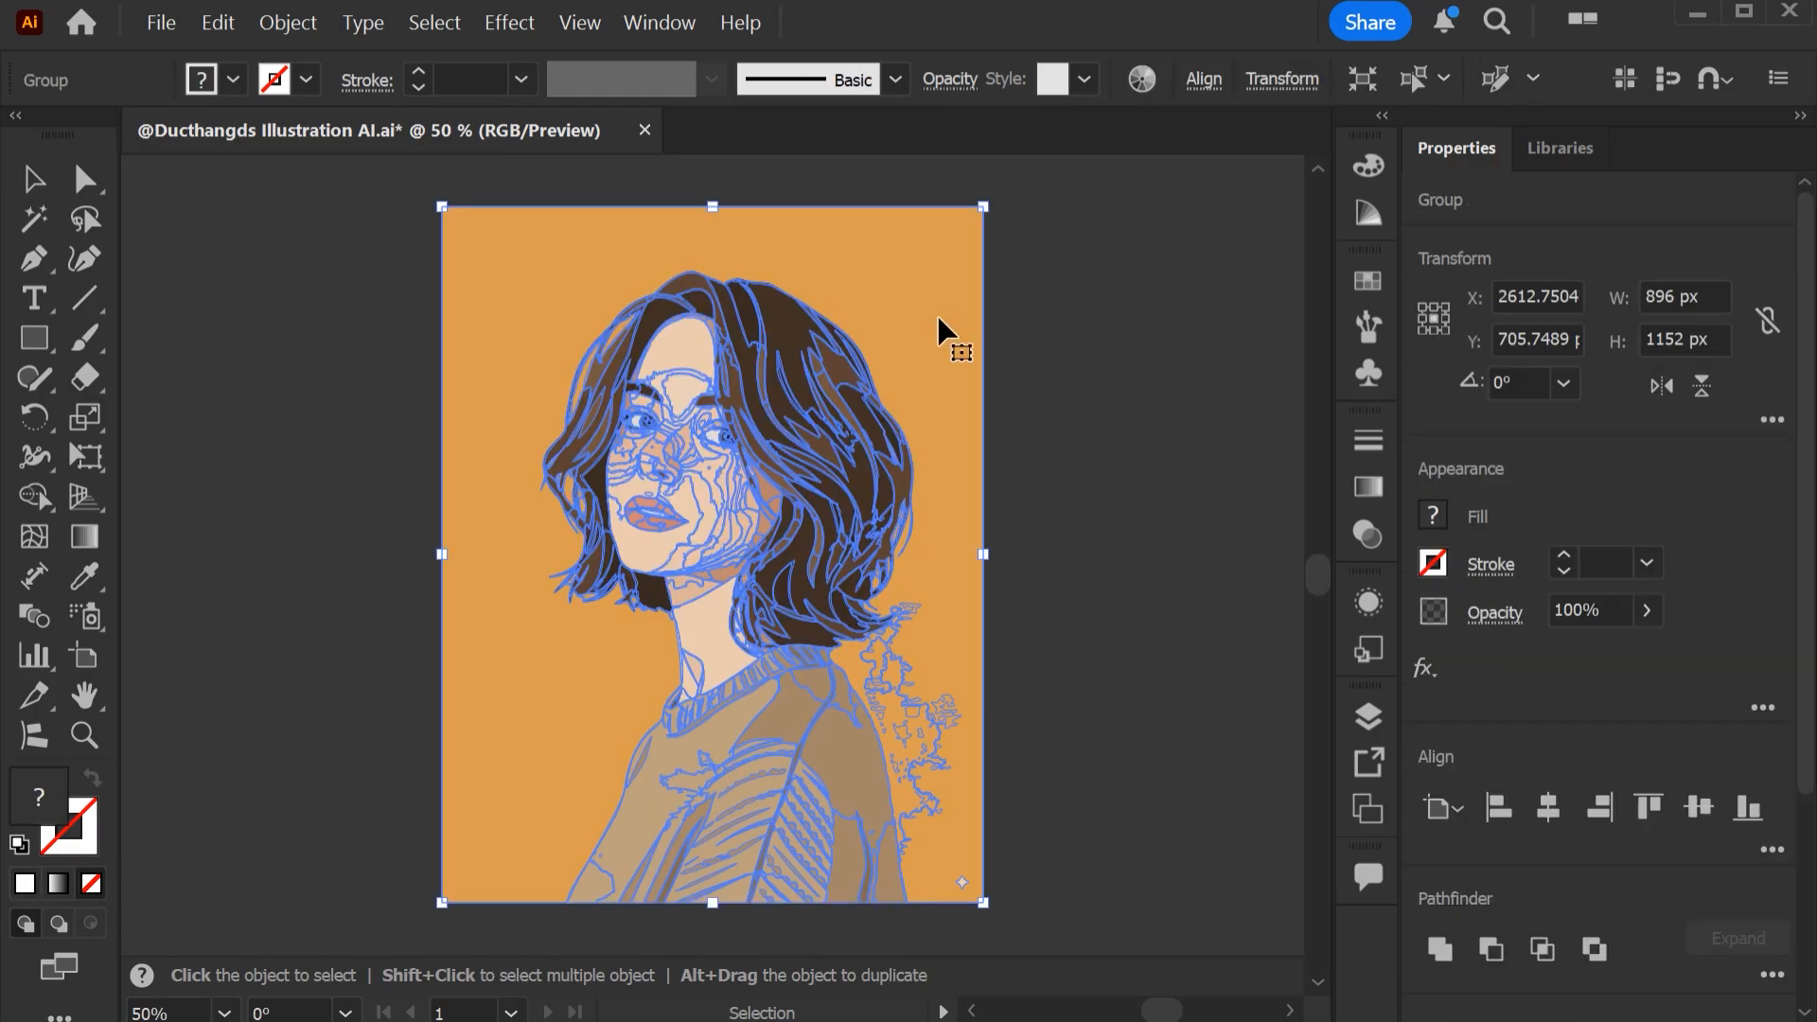
left_click(1133, 329)
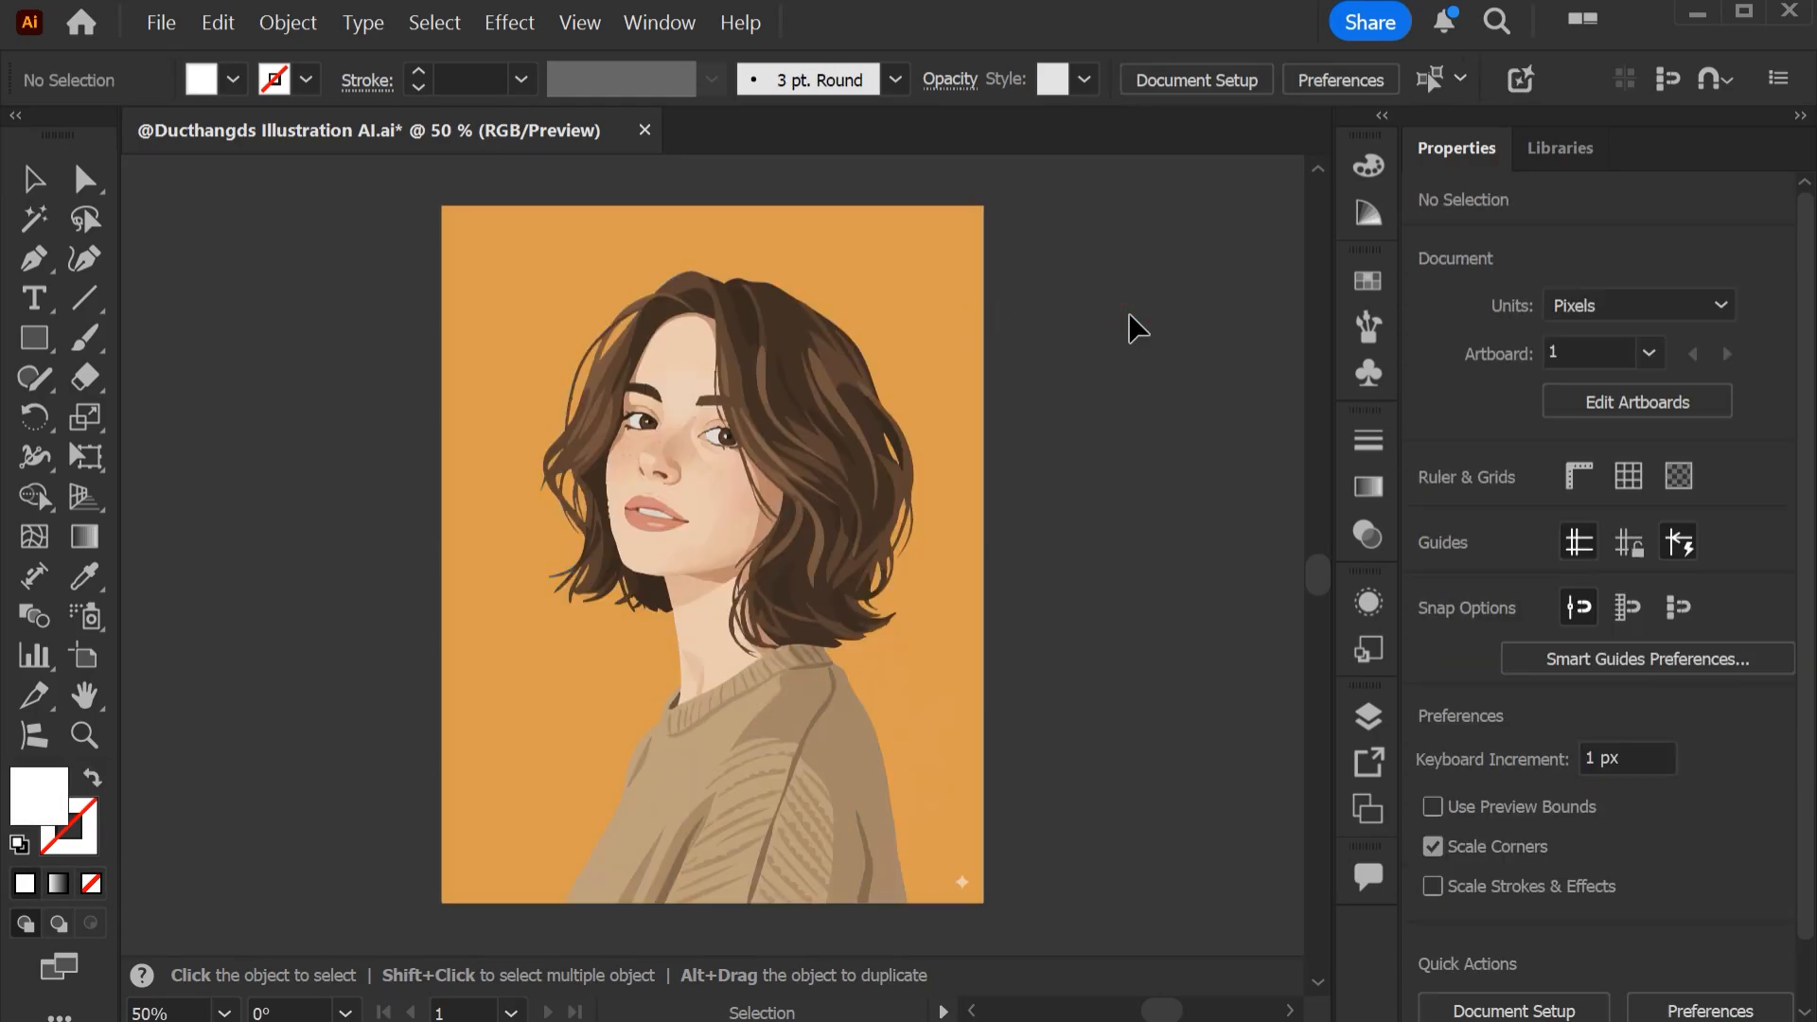